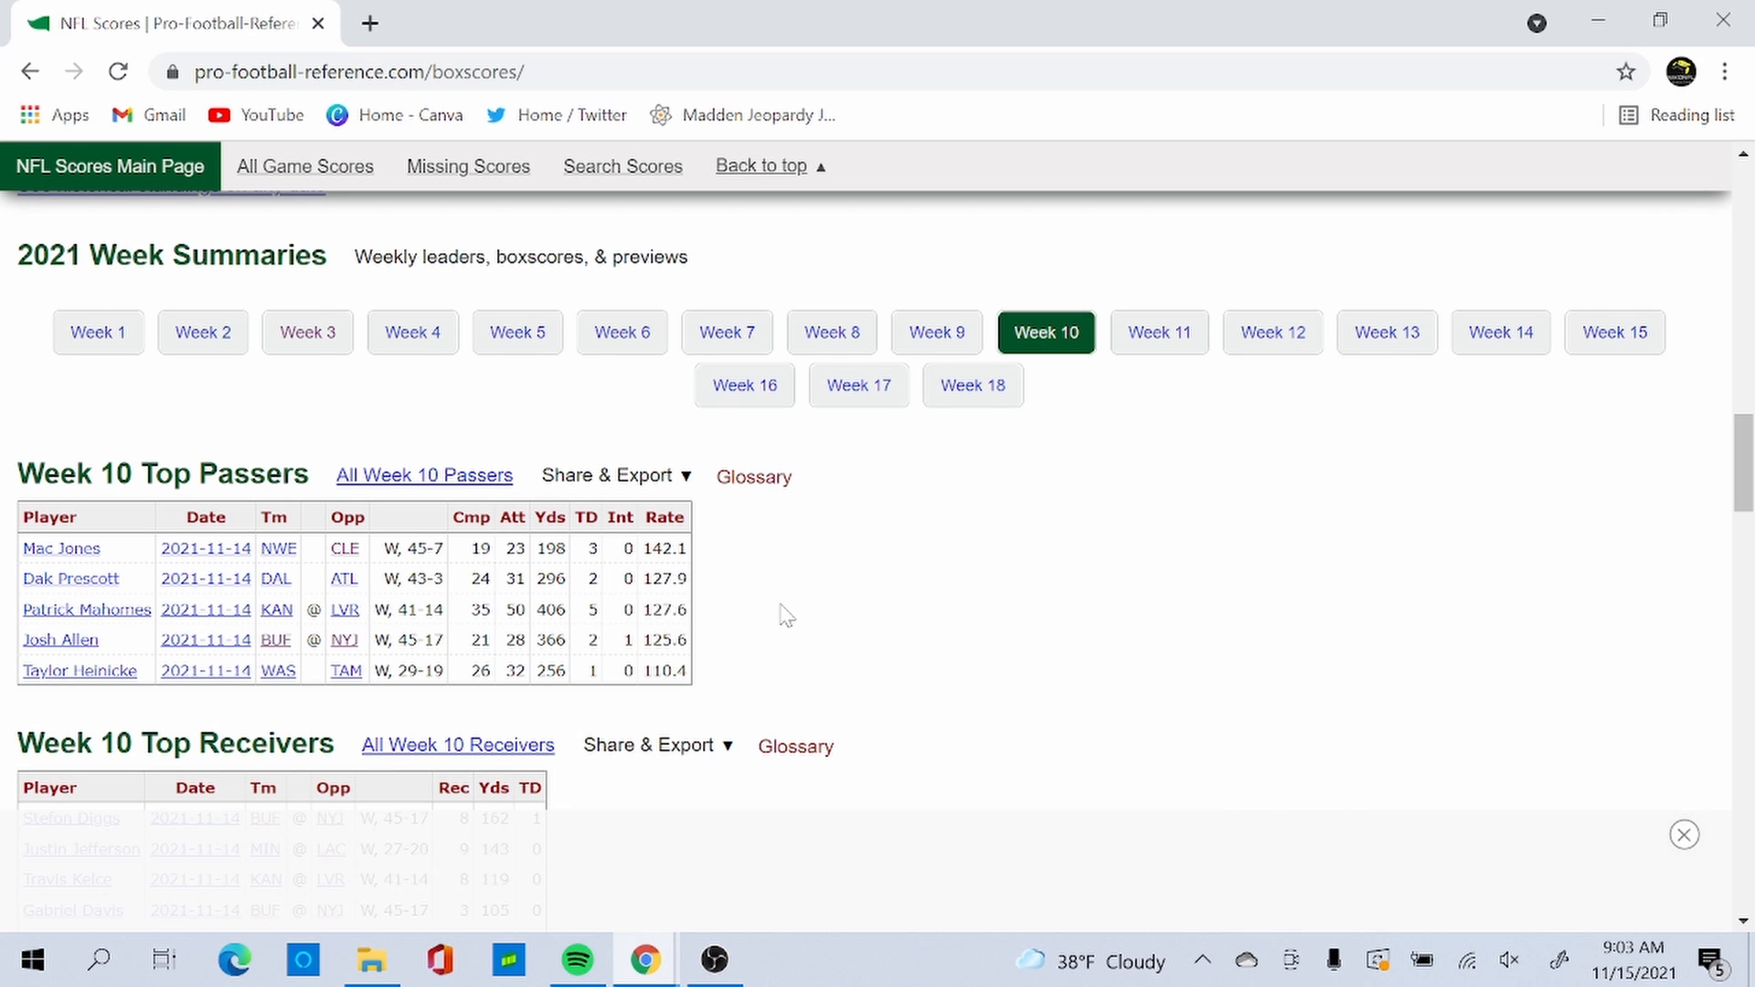
Step: Scroll the 2021 Week 10 page down to the Top Receivers and Top Rushers tables
scroll(down, 3)
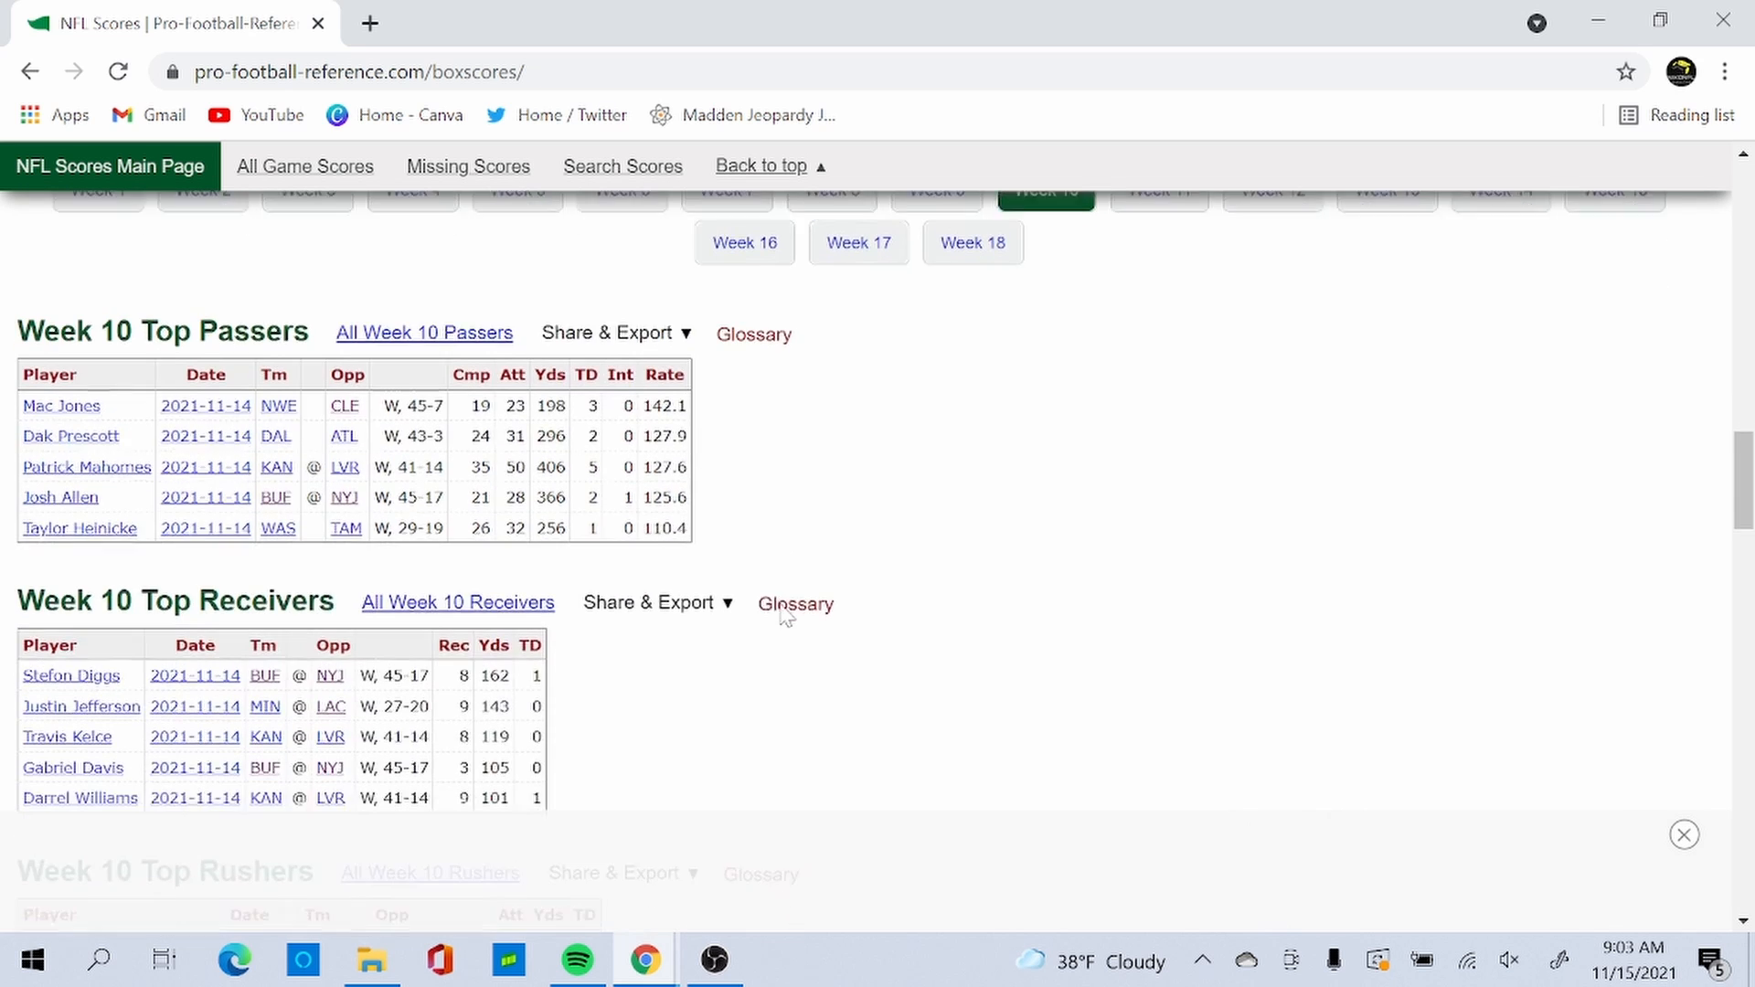
scroll(down, 3)
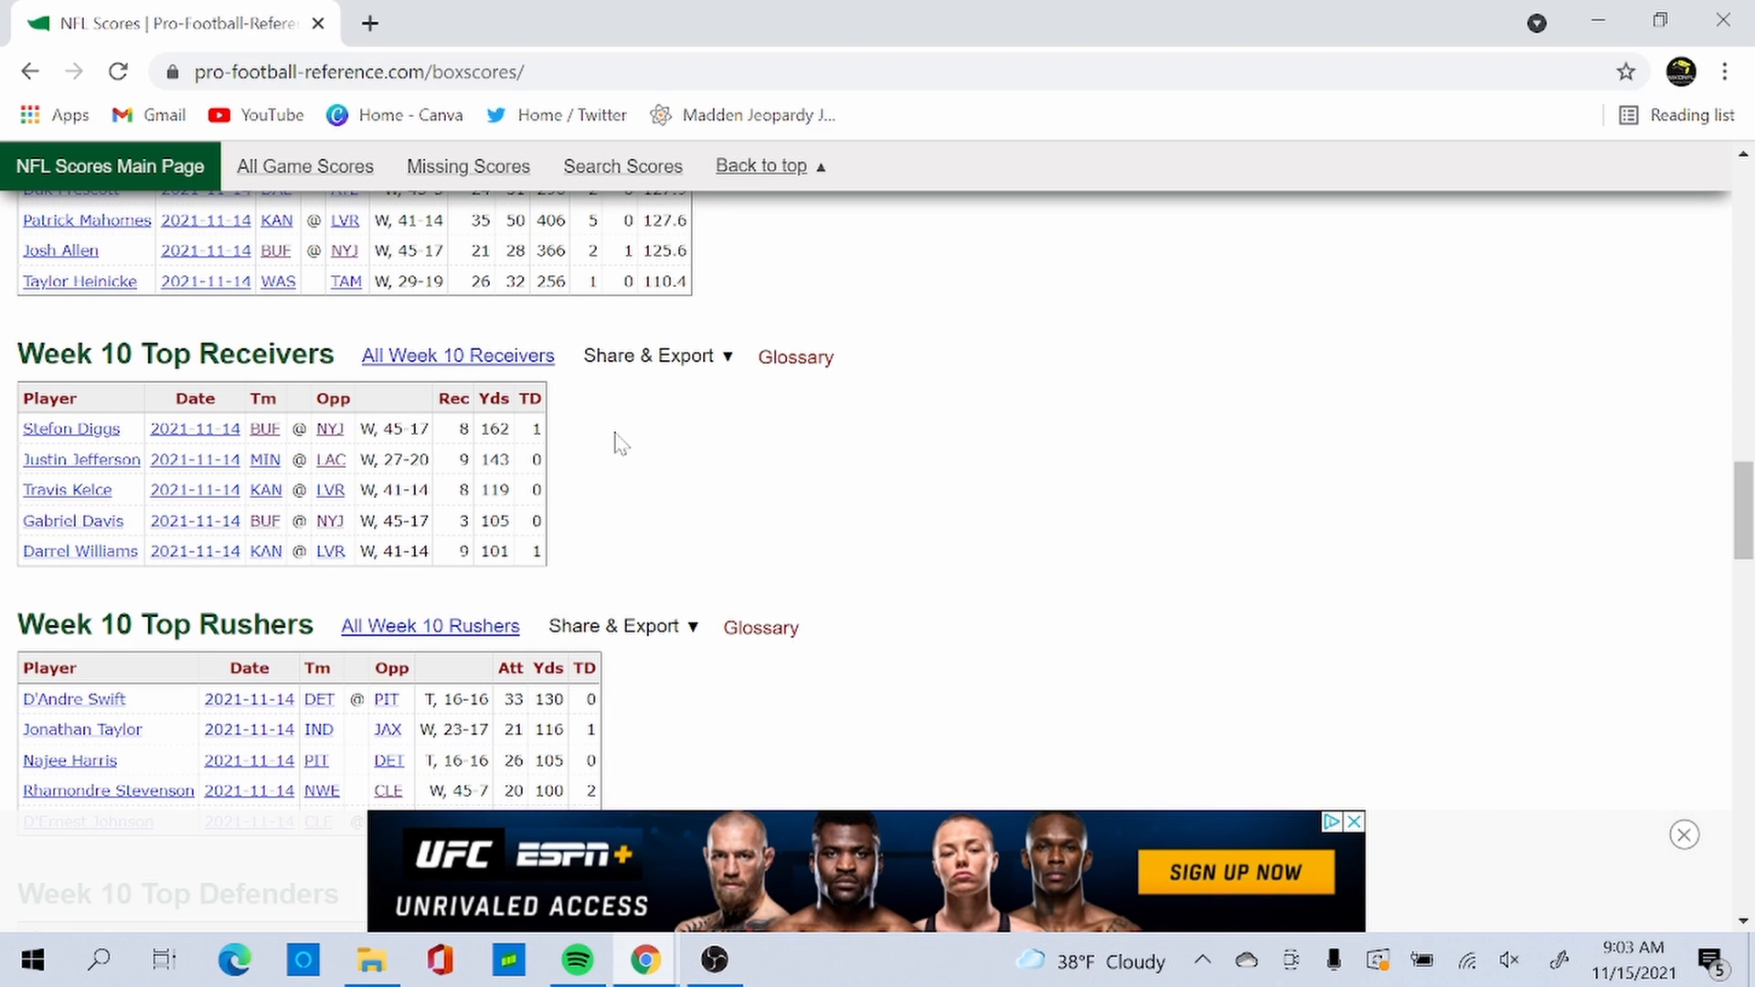
Step: Scroll further to the 2021 Week 10 Top Defenders table led by Devin White
scroll(down, 3)
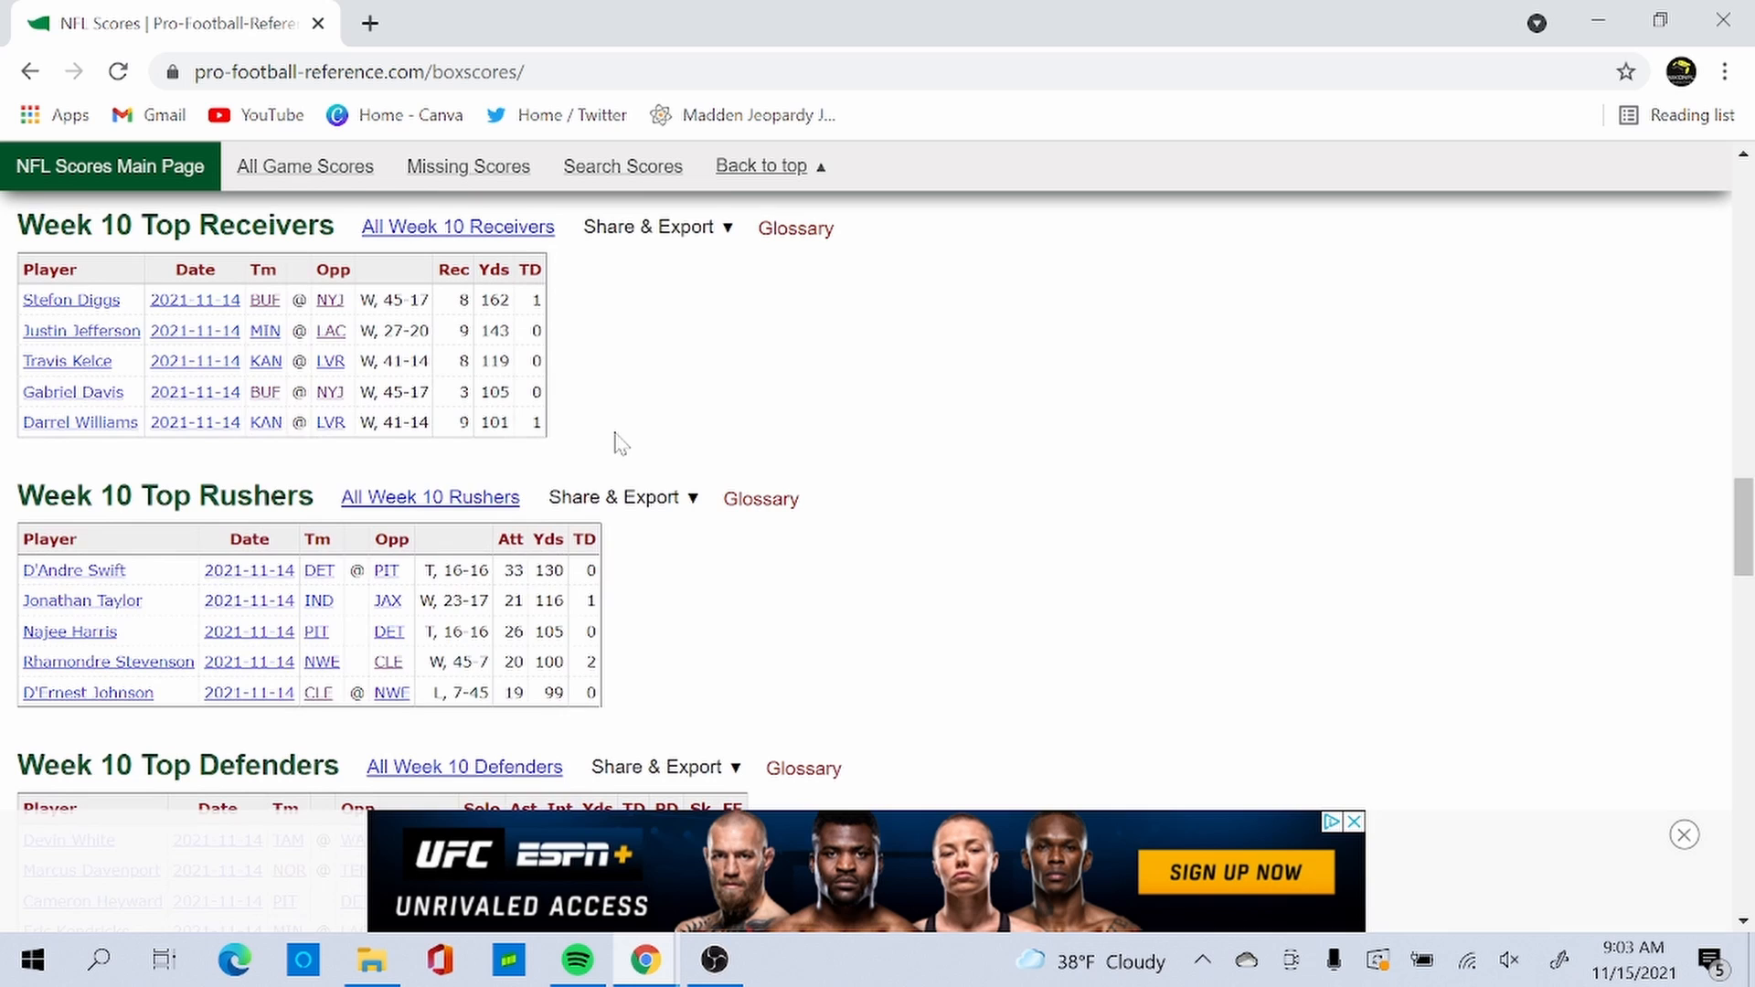
scroll(down, 3)
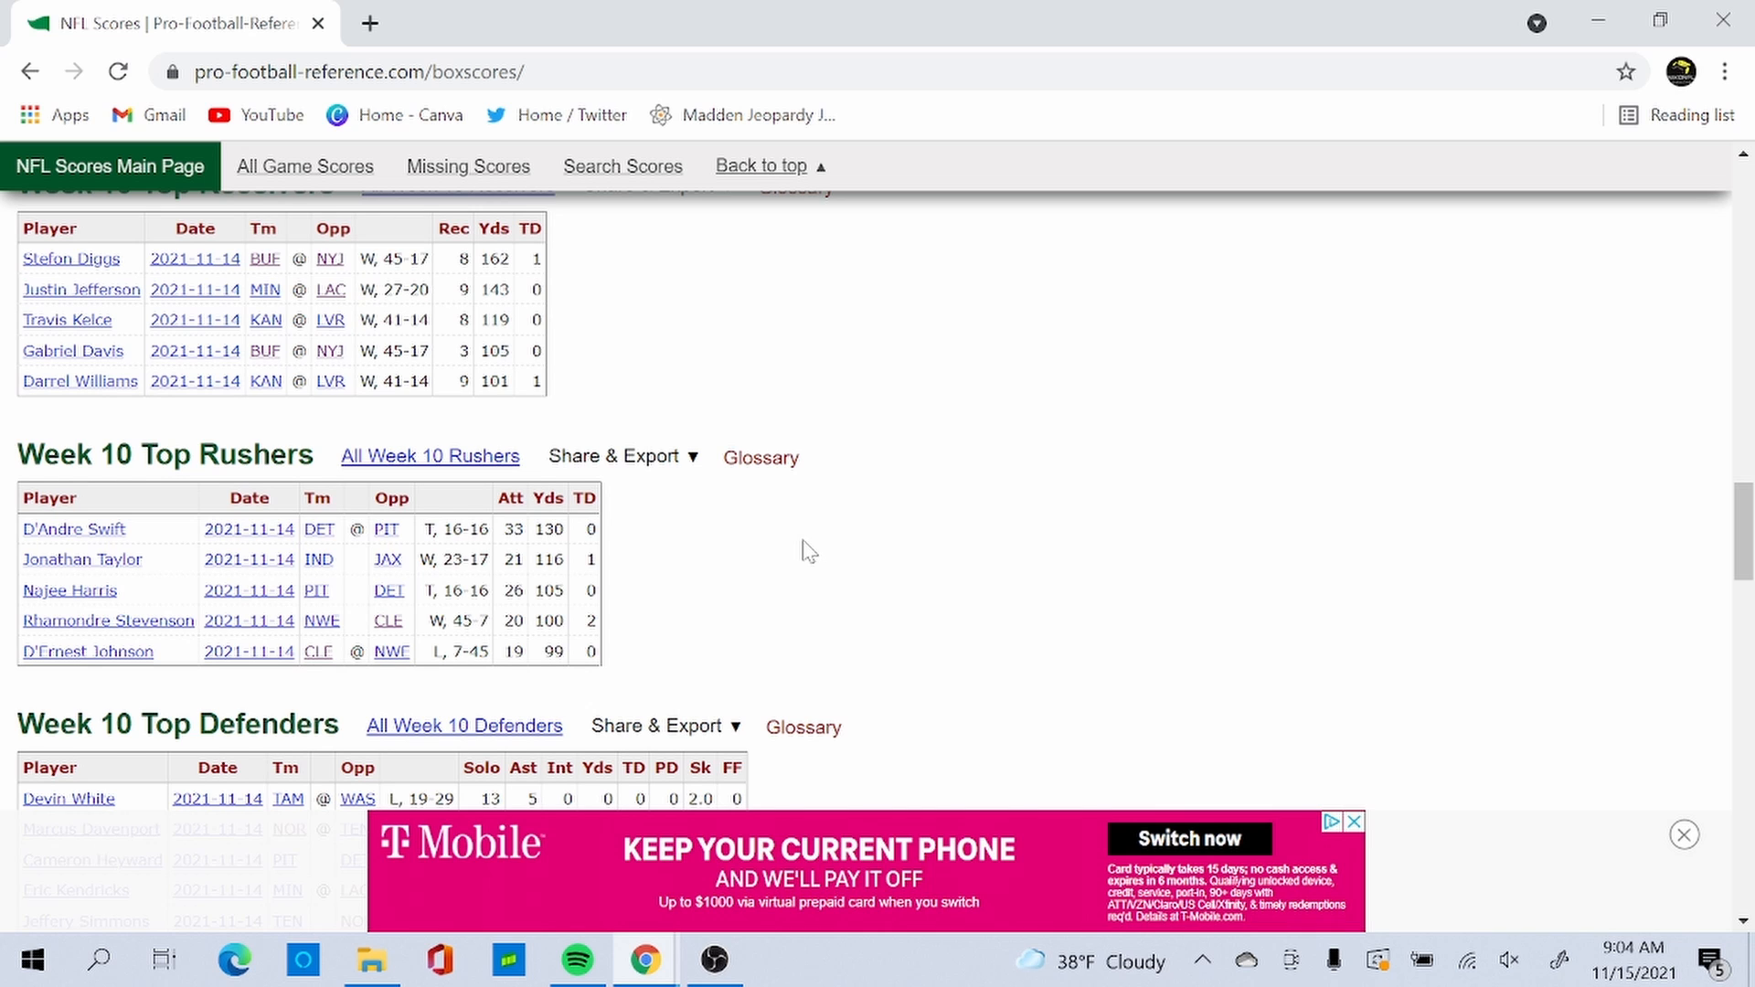
Step: Scroll the 2018 season page toward the weekly list containing Week 10
scroll(down, 3)
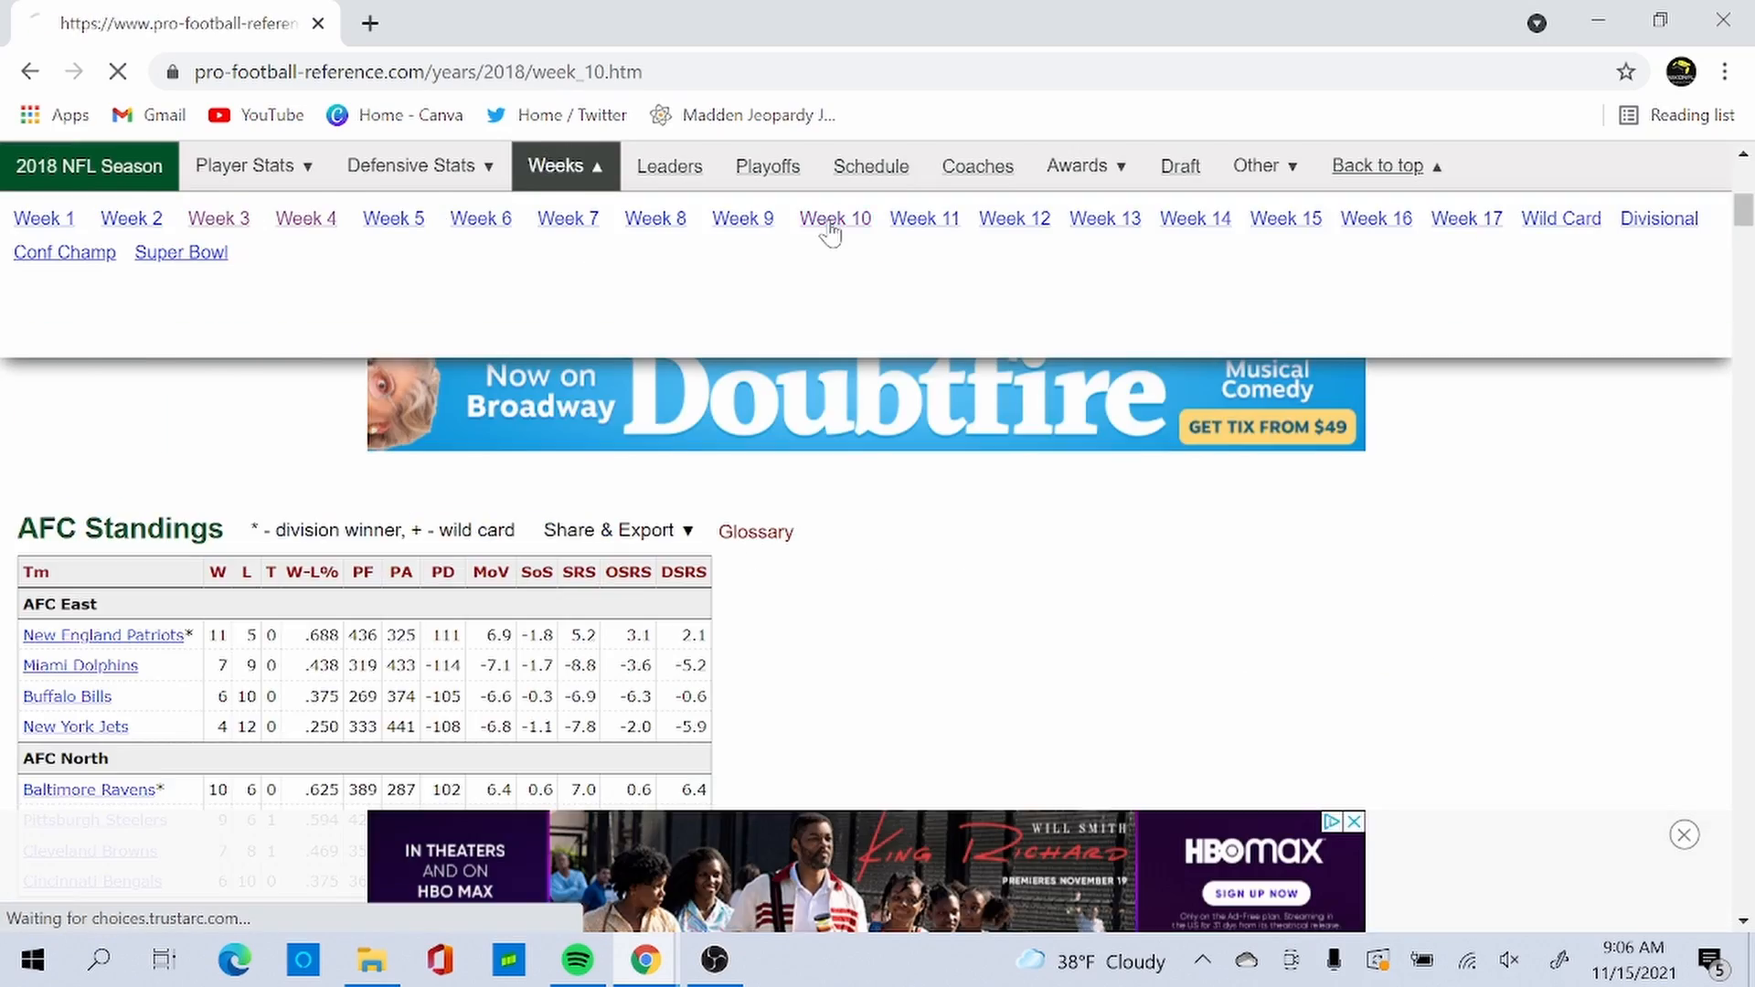
Step: Open the 2014 Week 10 leaders page and review its tables through Top Defenders
click(833, 218)
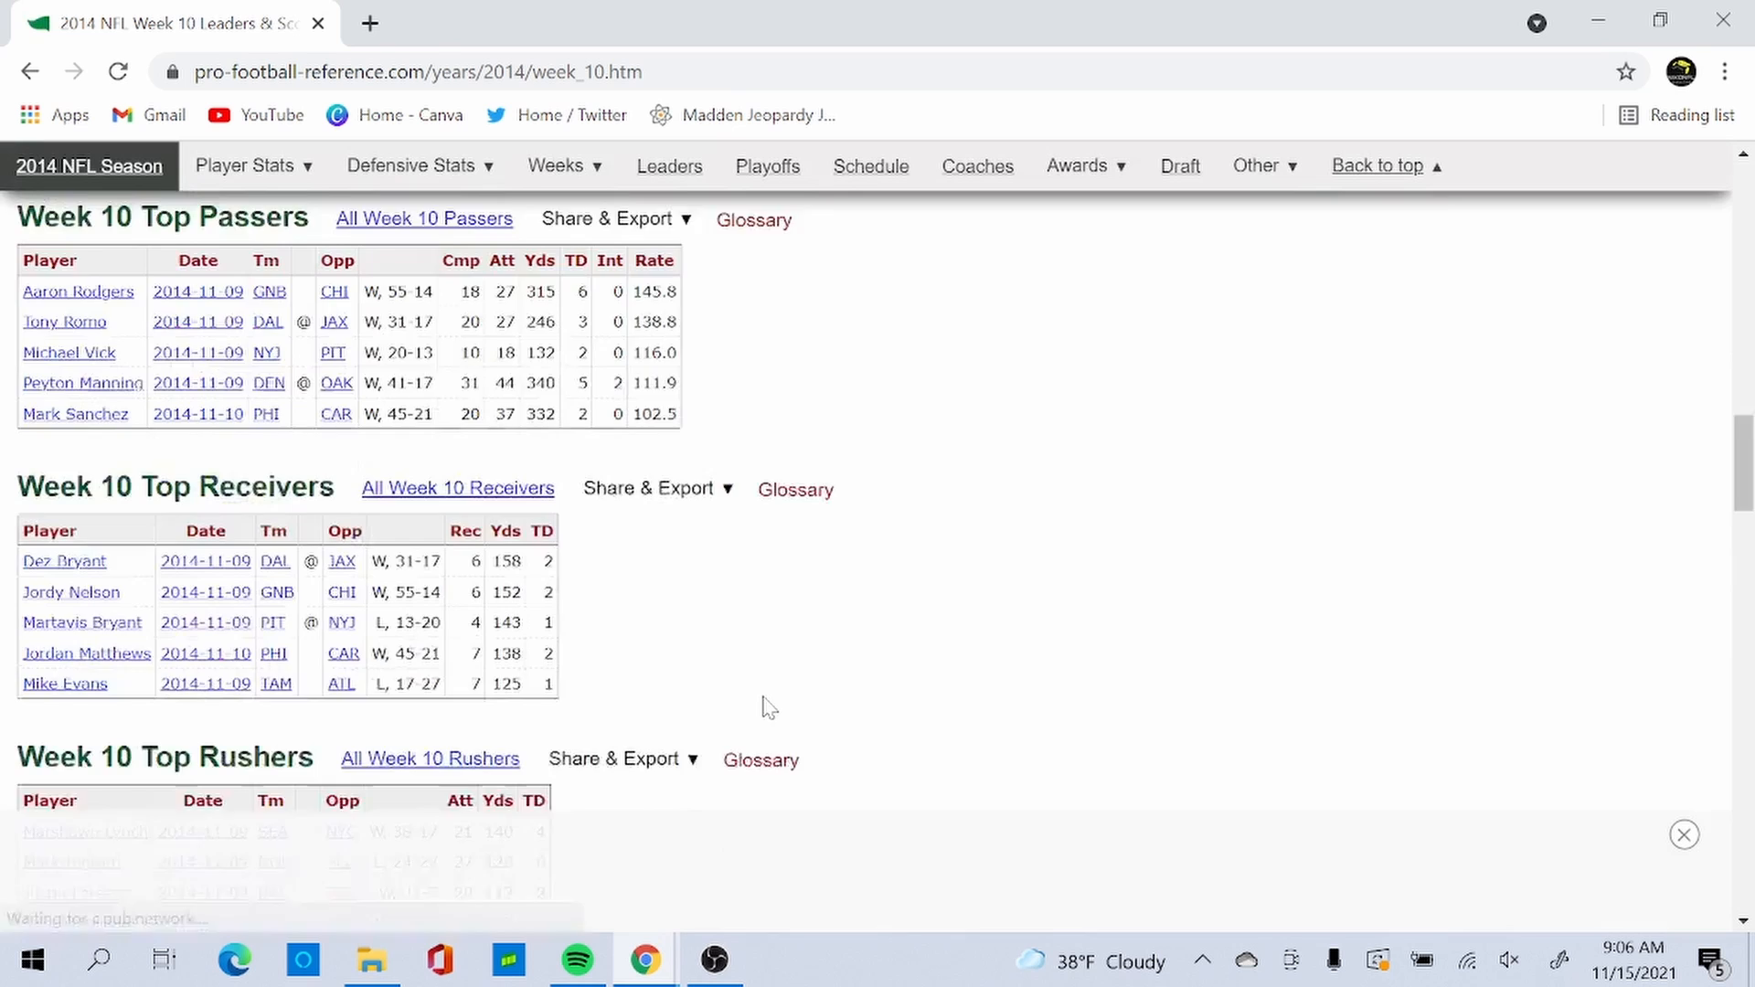
scroll(down, 3)
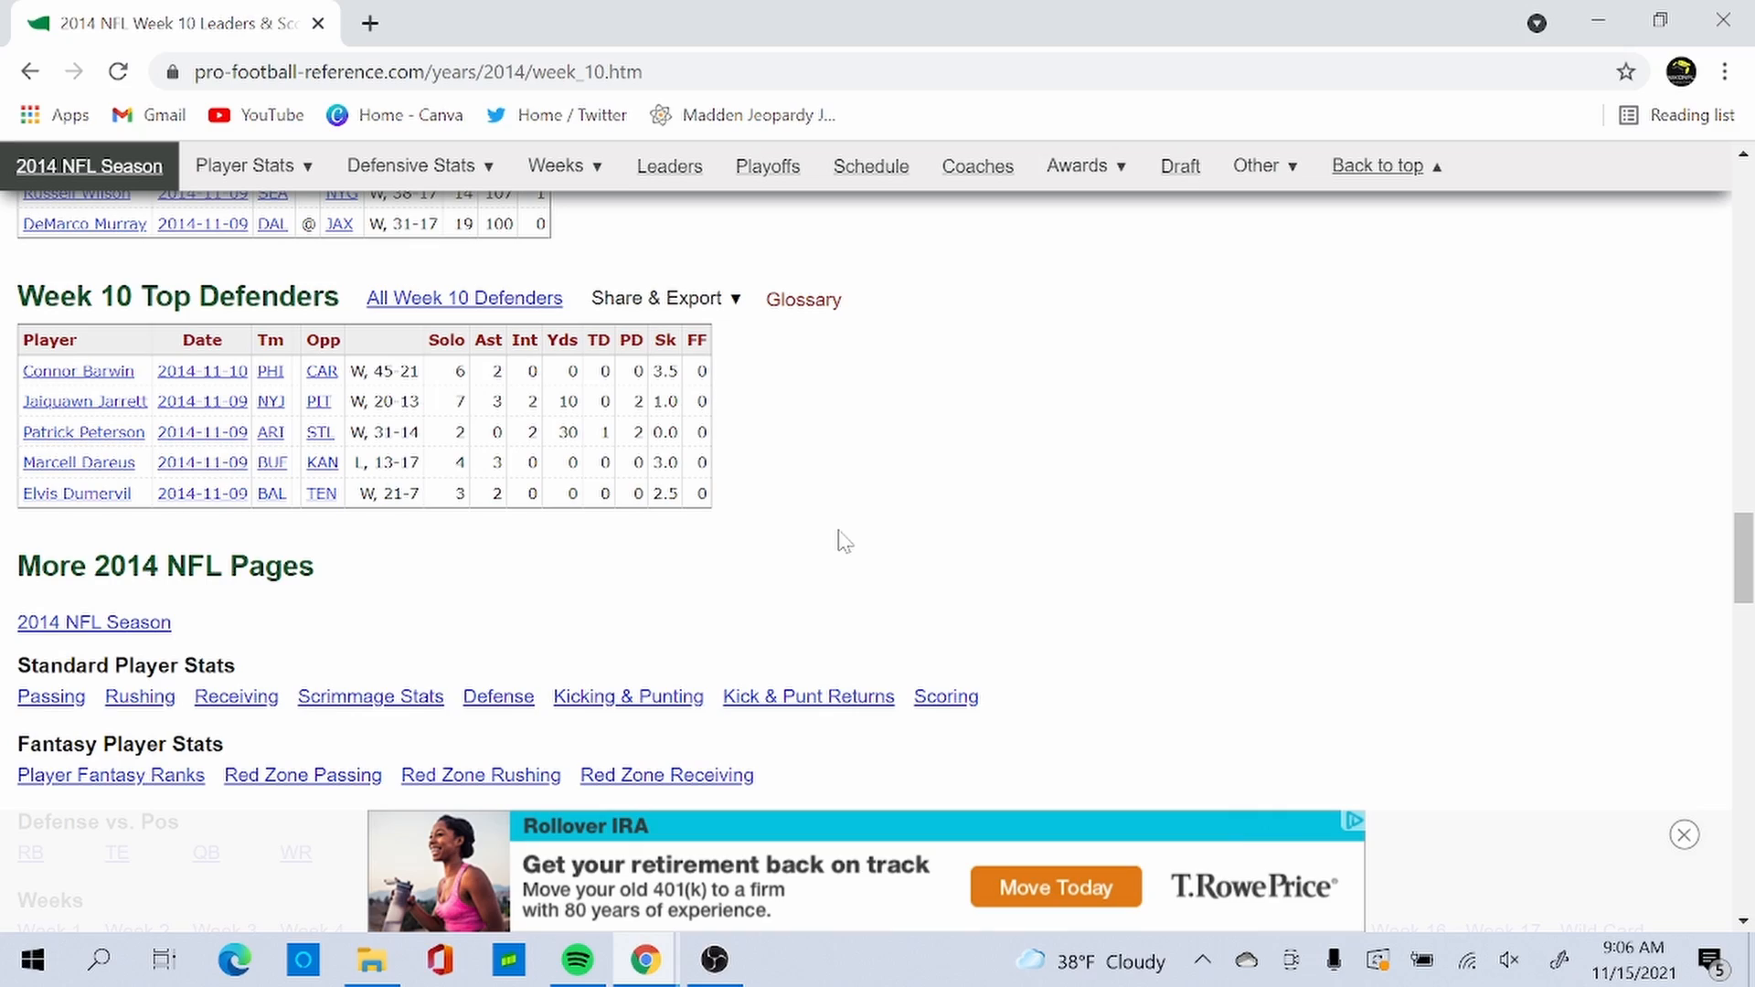
scroll(up, 3)
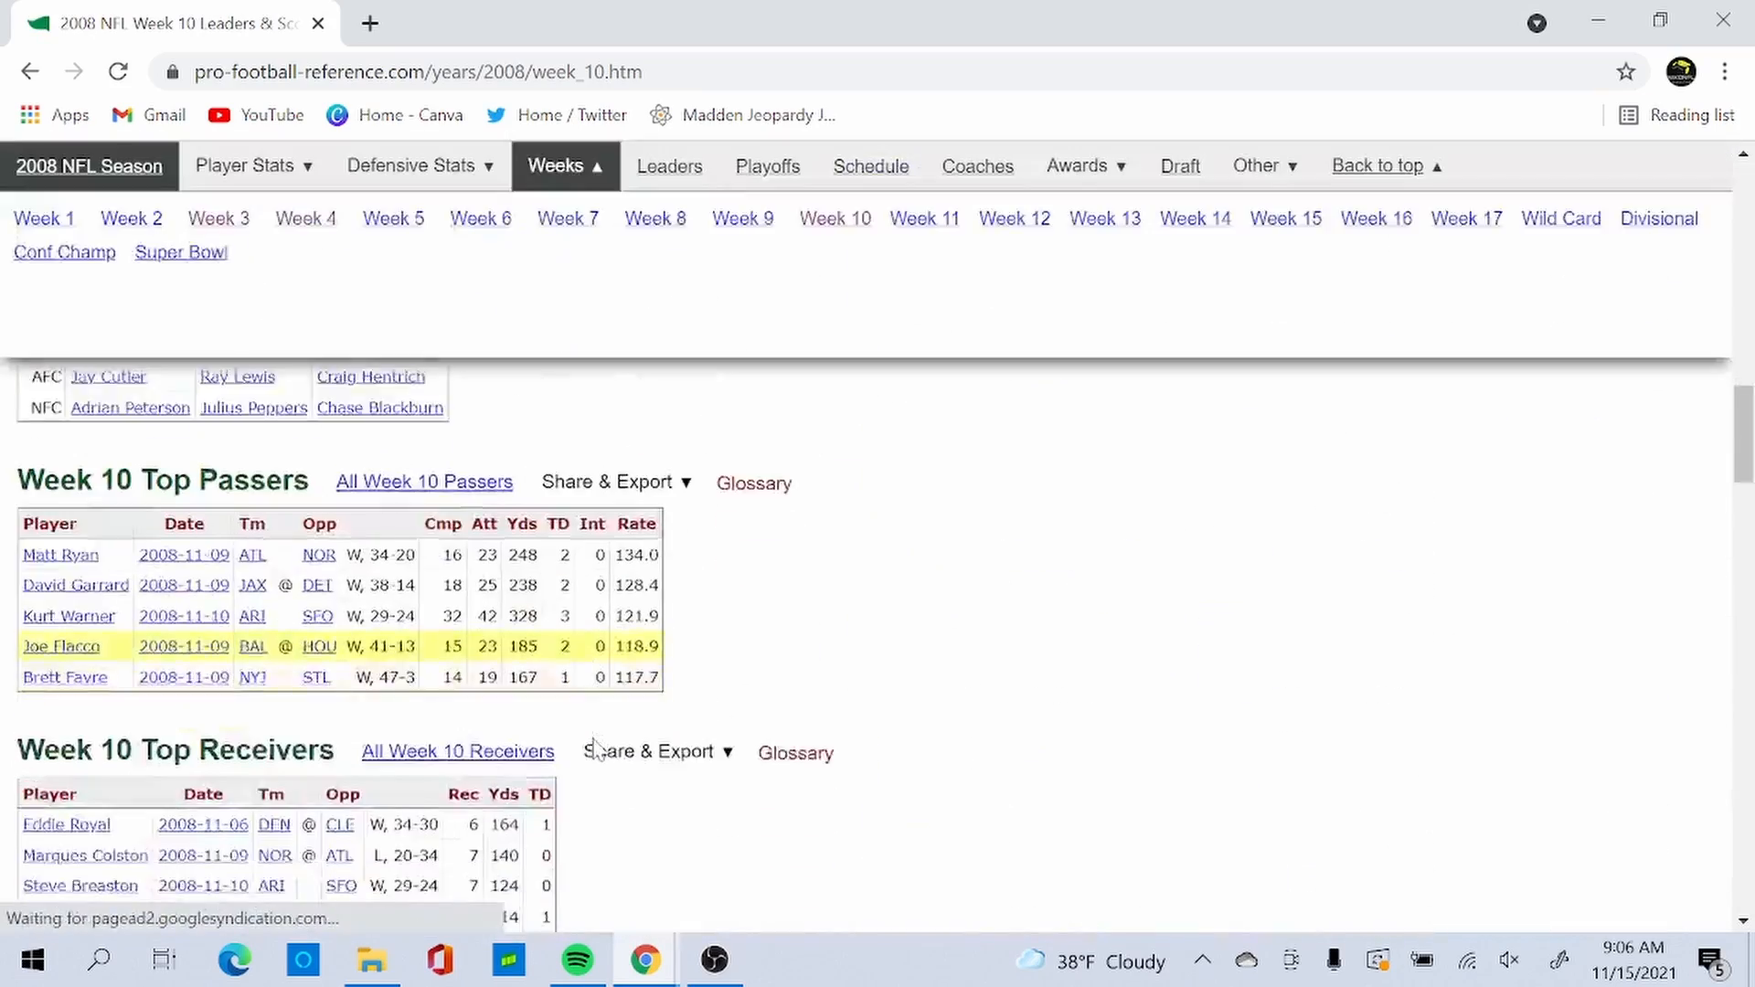
Step: Scroll the 2008 Week 10 page down to the Top Rushers and Top Defenders tables
scroll(down, 3)
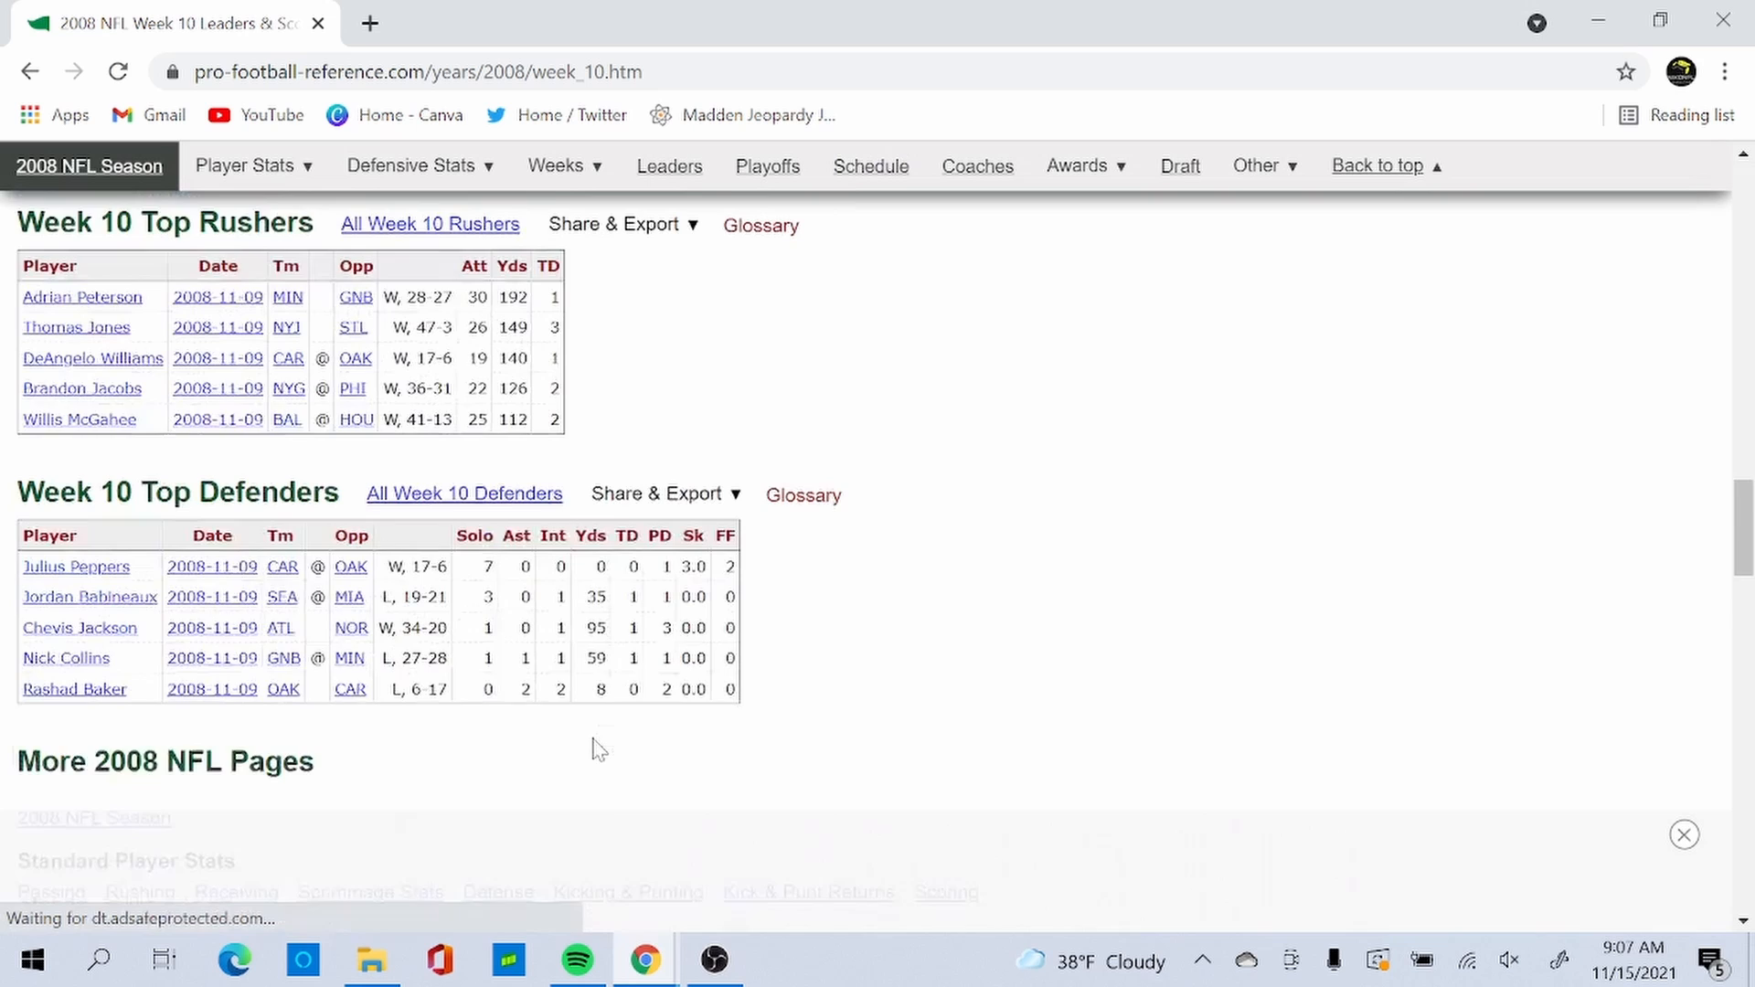
scroll(down, 3)
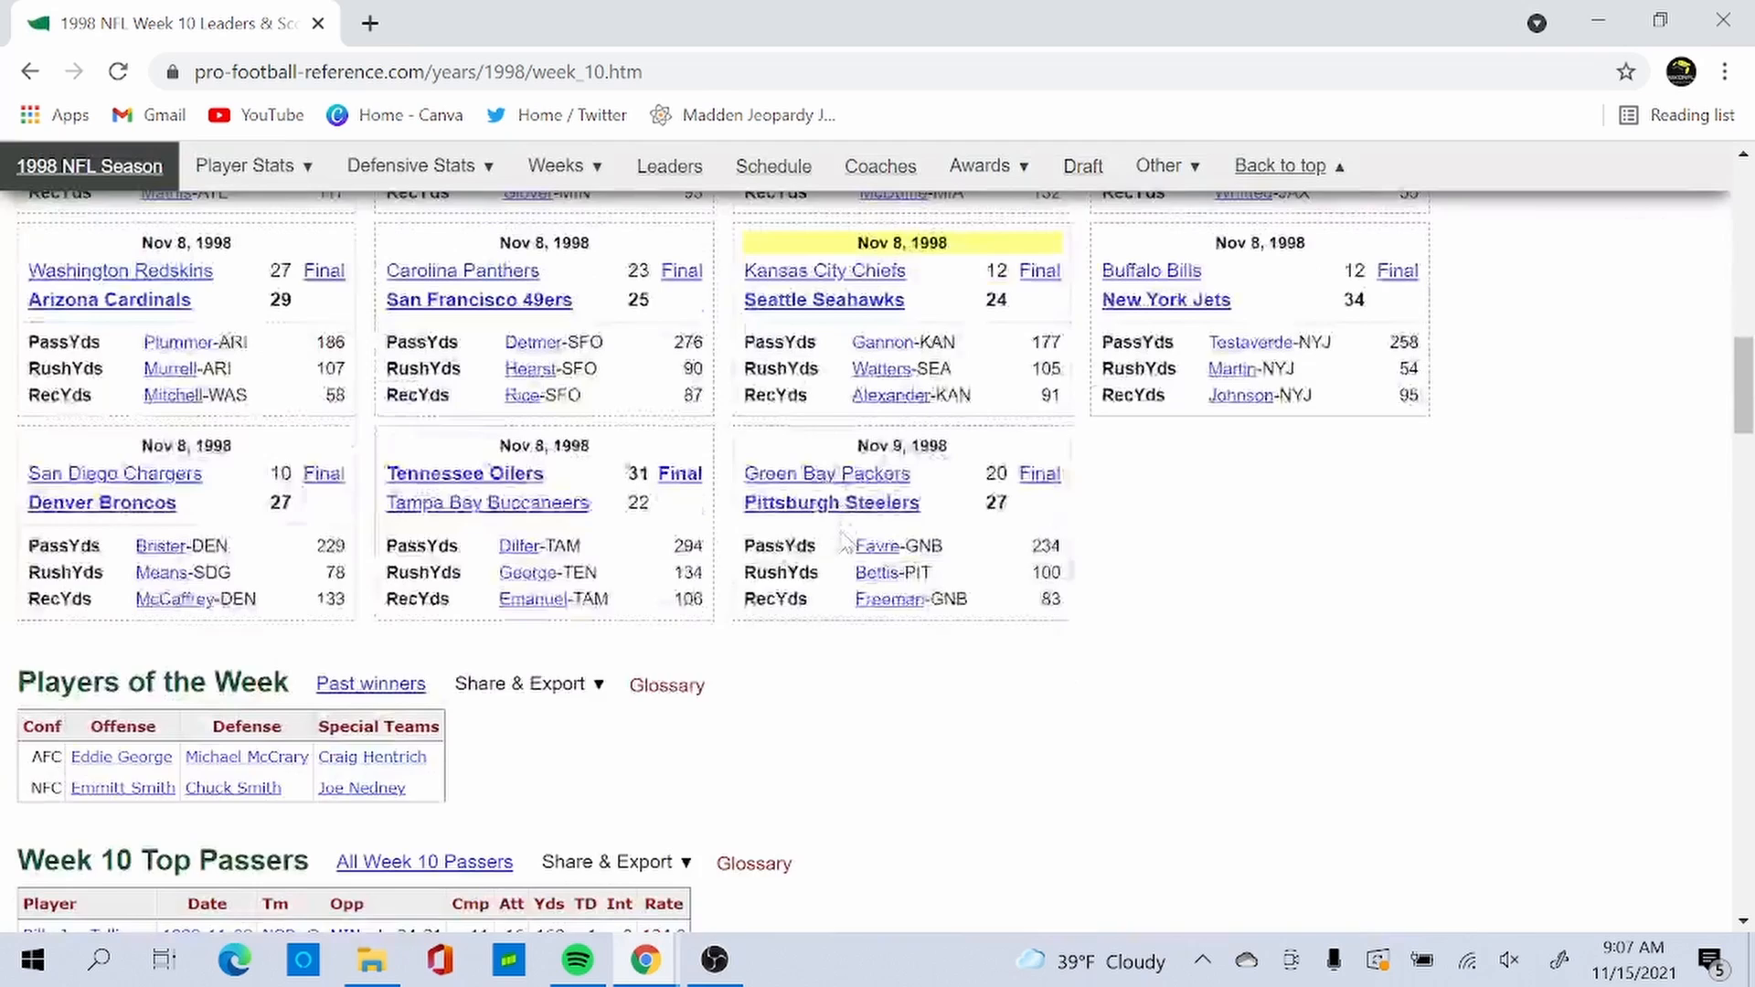
Step: Scroll the 1998 Week 10 page down to the Receivers and Rushers tables led by Emmitt Smith
scroll(down, 3)
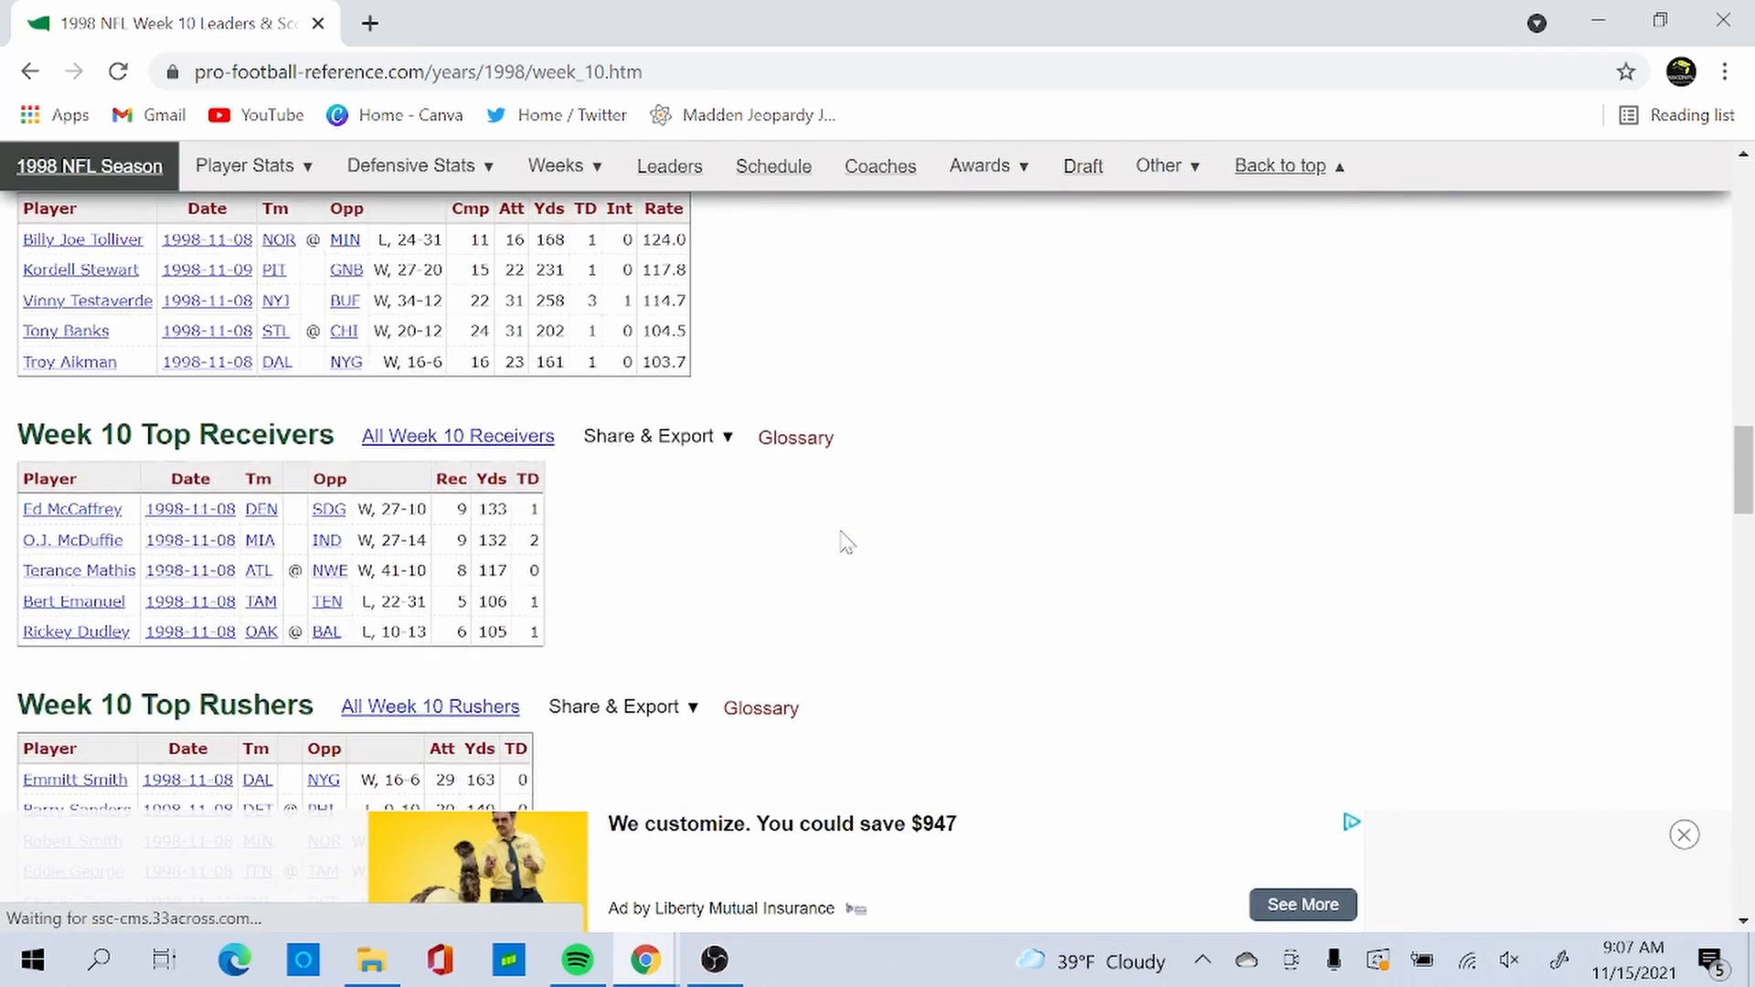
scroll(down, 3)
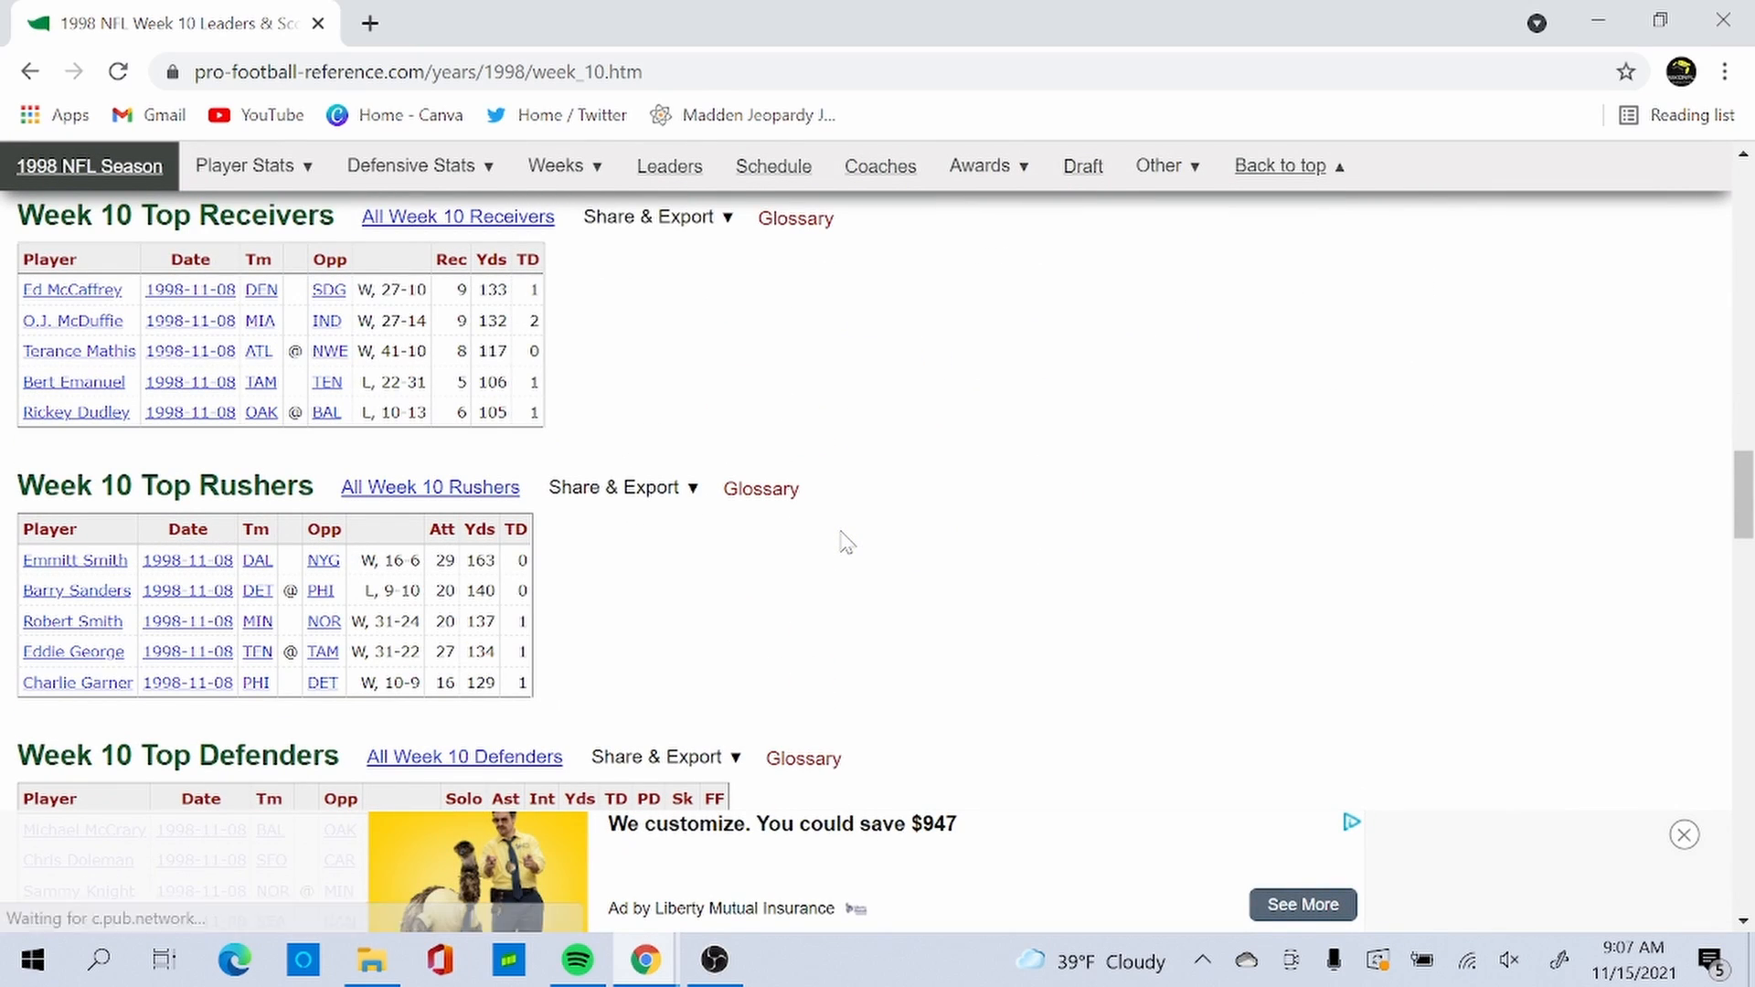